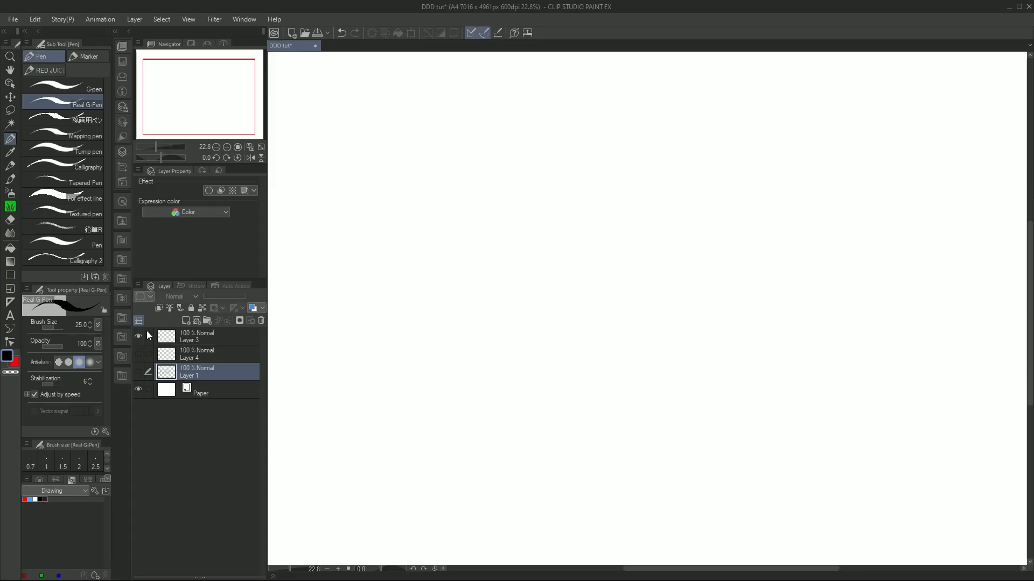
# Step: Draw a long wobbly wrist stroke across the canvas, then a shorter straight arm stroke above it
pyautogui.moveTo(394, 295); pyautogui.dragTo(876, 300)
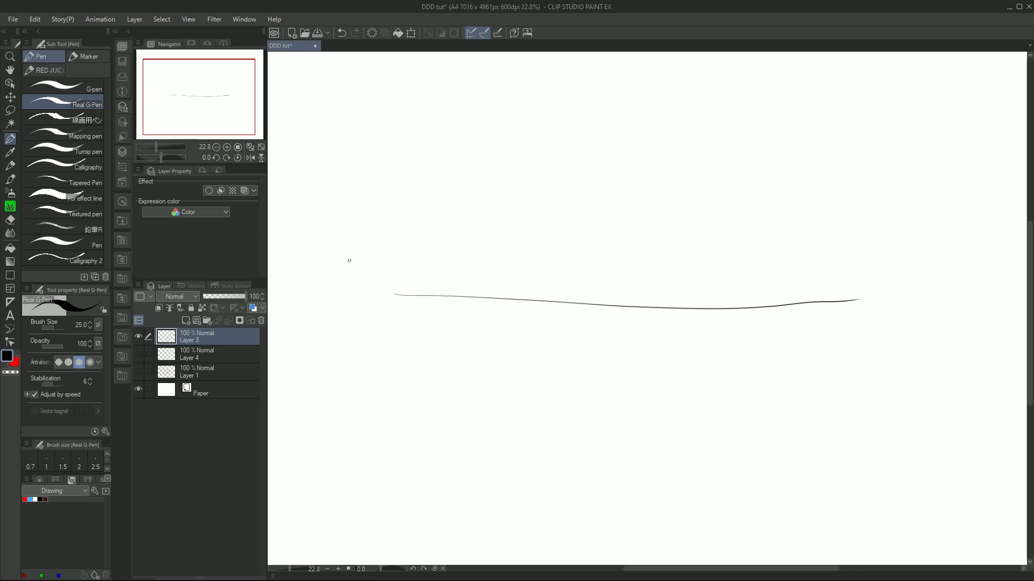
pyautogui.moveTo(462, 206); pyautogui.dragTo(711, 204)
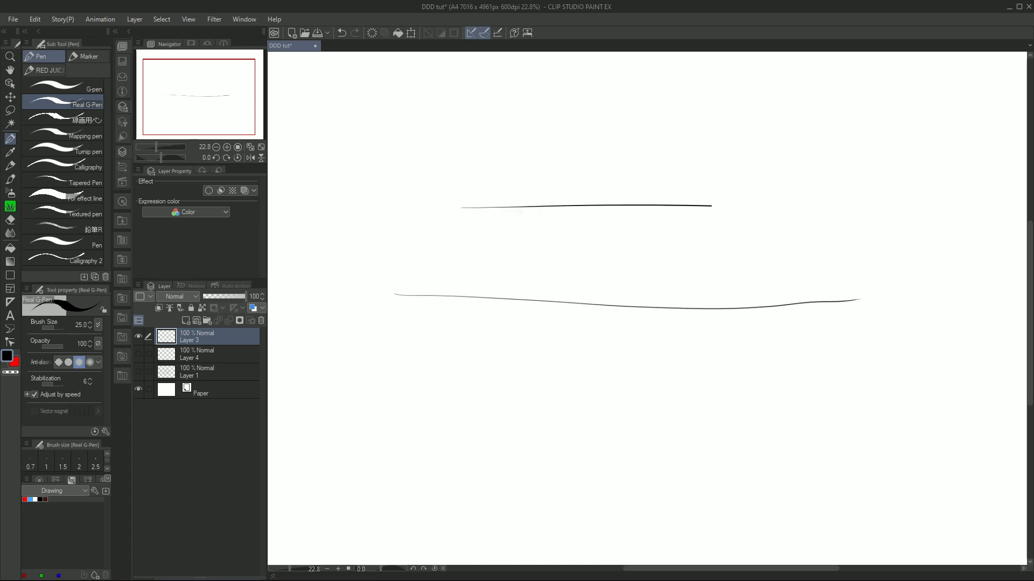